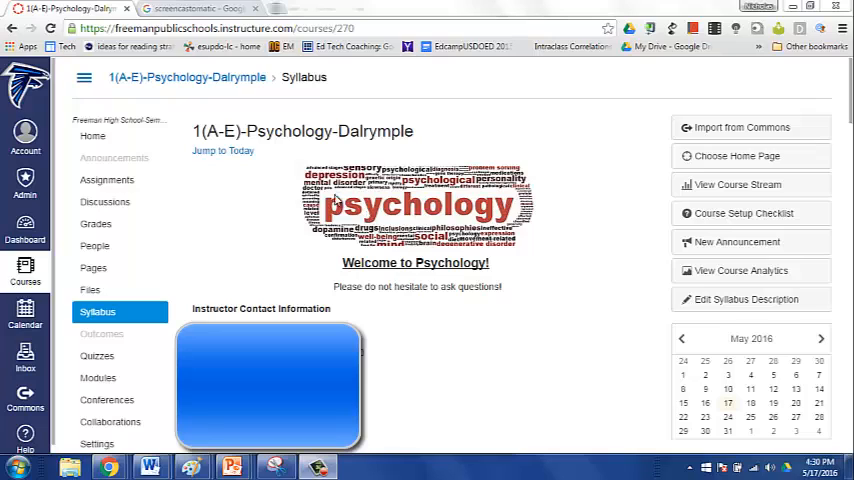
mouse_move(416, 210)
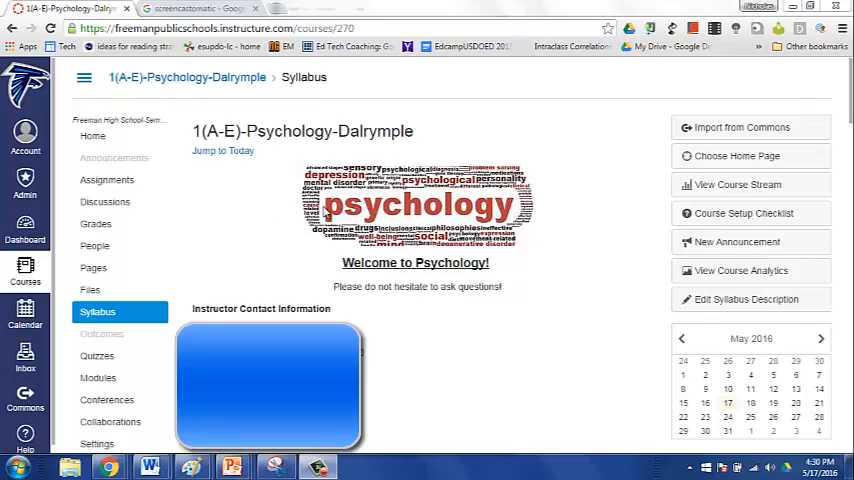
mouse_move(96, 224)
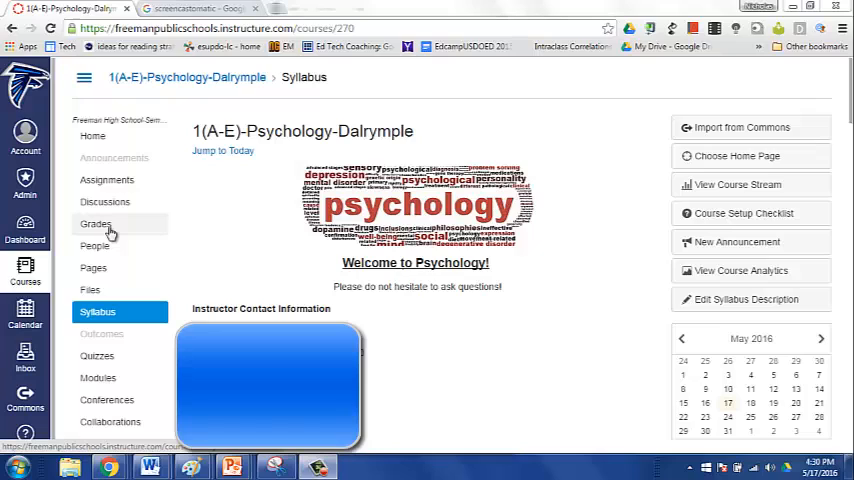
mouse_move(108, 180)
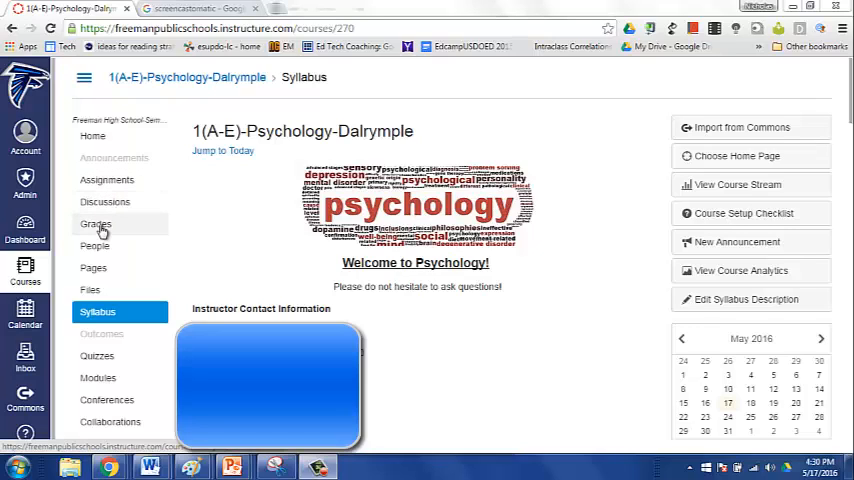
- Review the course gradebook with its Post Grades button, then go to the Assignments page
click(96, 224)
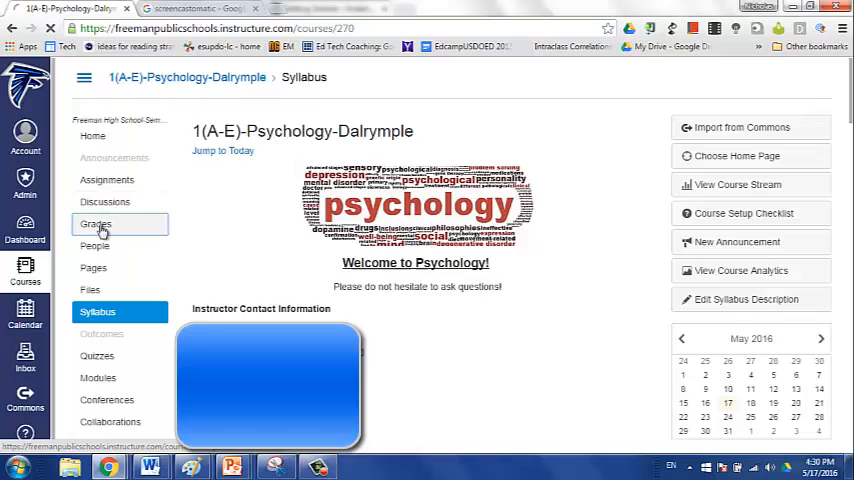
click(96, 224)
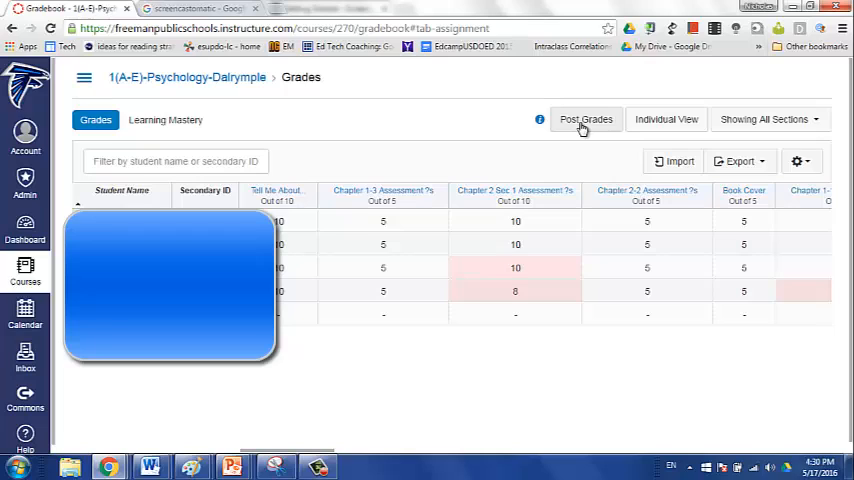
mouse_move(584, 130)
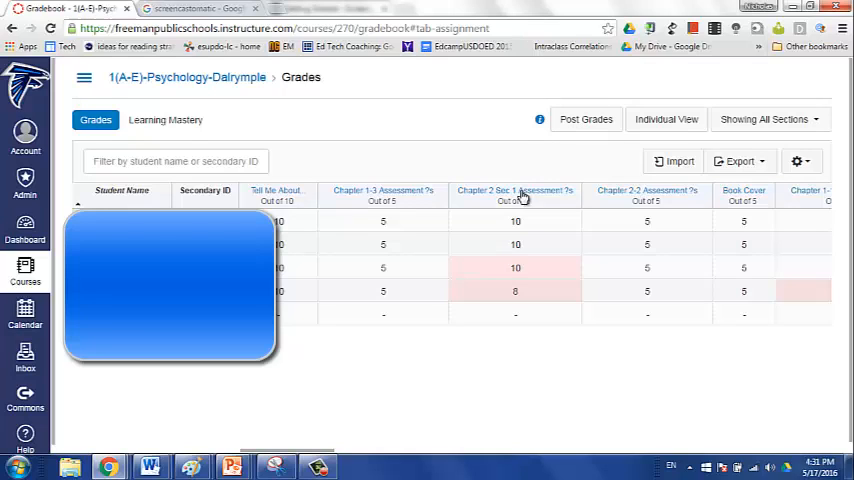
mouse_move(516, 196)
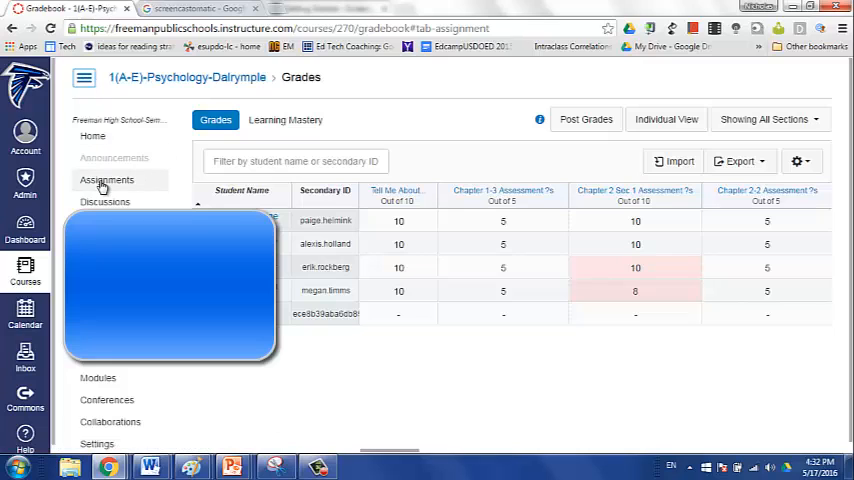
click(108, 180)
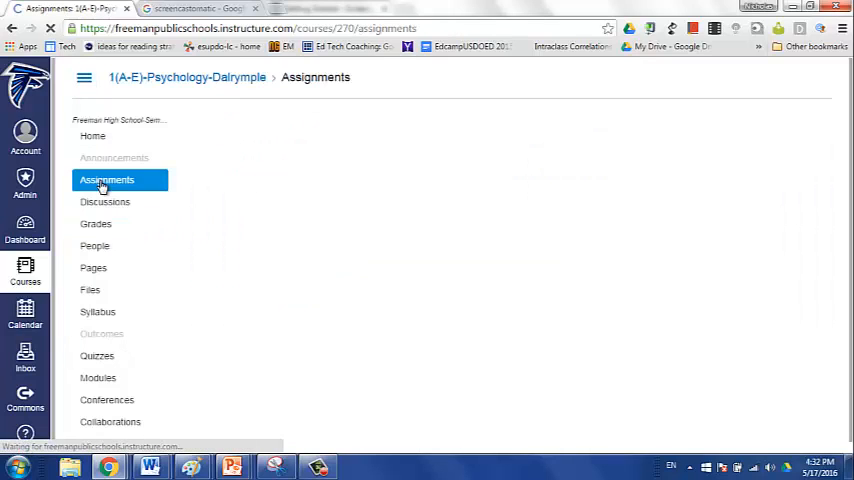
click(106, 180)
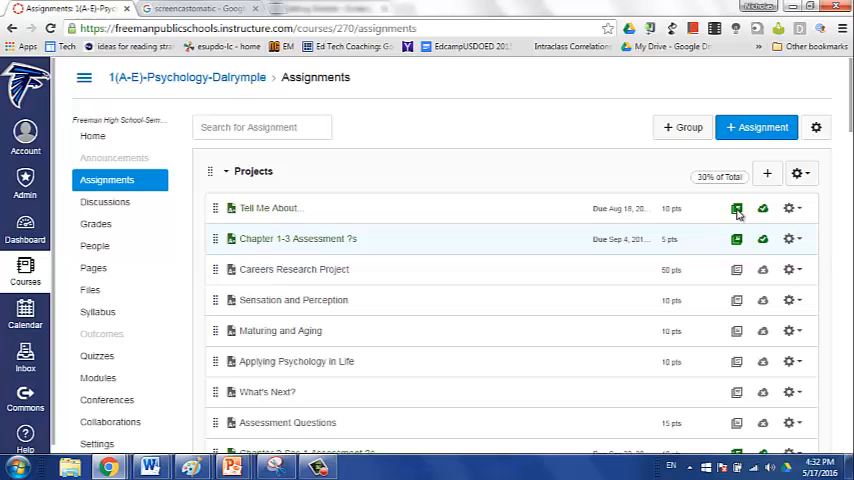
mouse_move(736, 208)
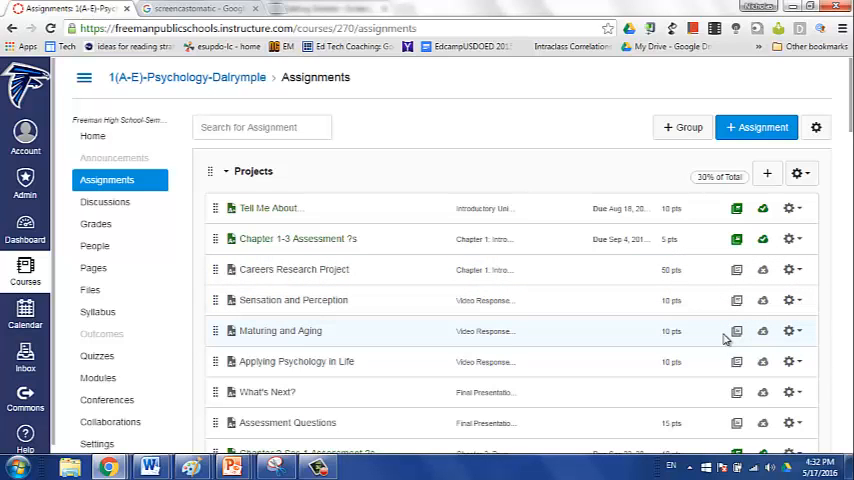
mouse_move(716, 348)
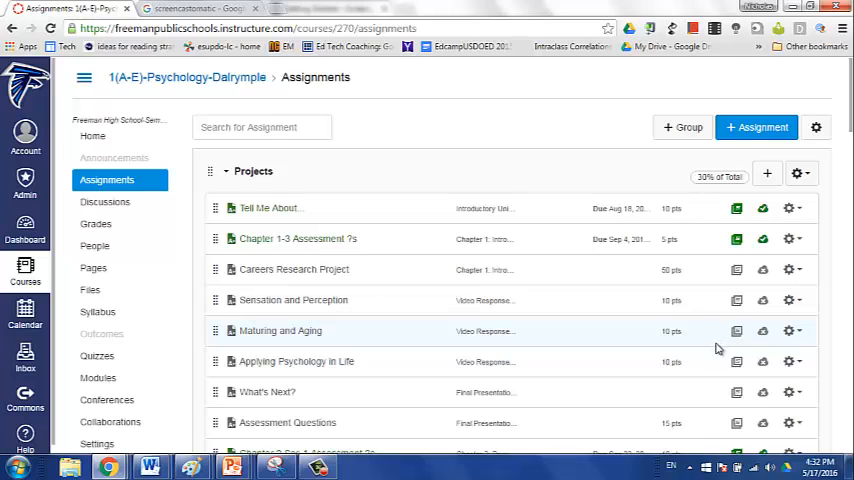